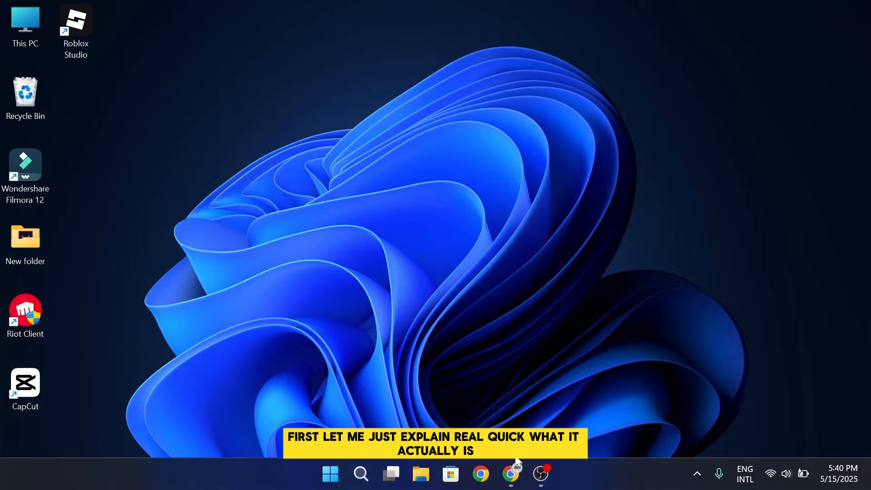
- Open stripe.com in Chrome, browse its payments and billing sections, and return to the top
click(510, 474)
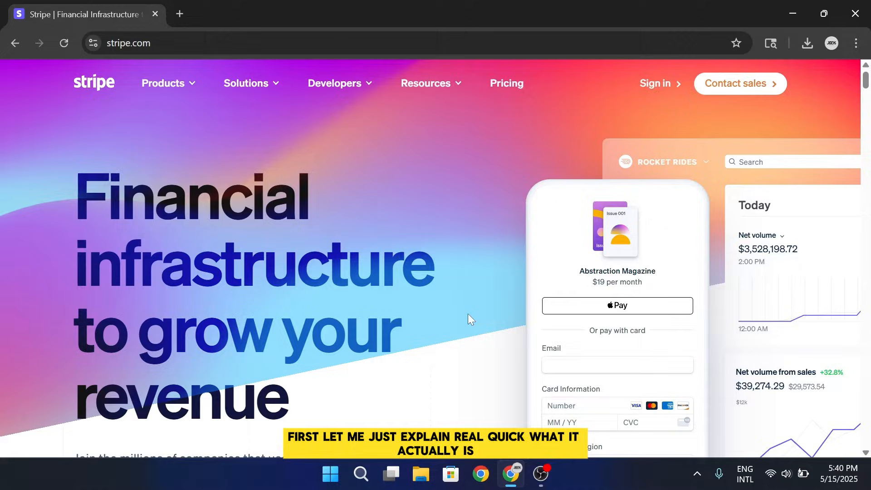
scroll(down, 3)
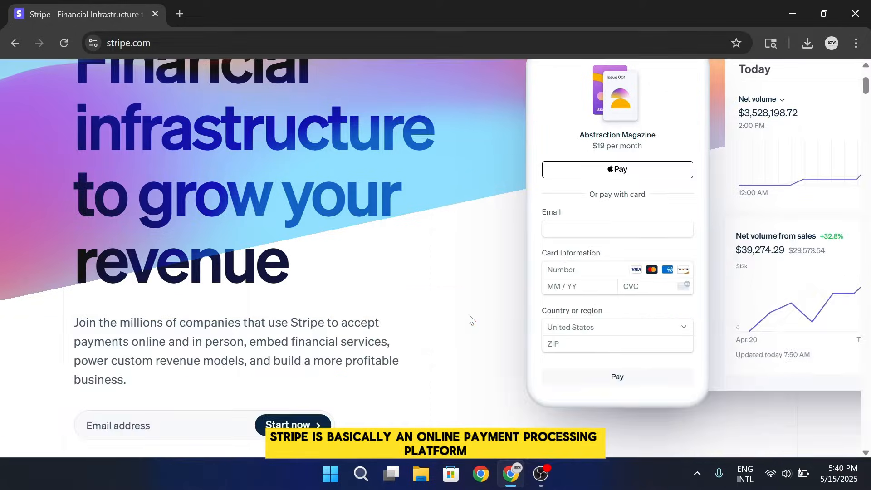
scroll(down, 3)
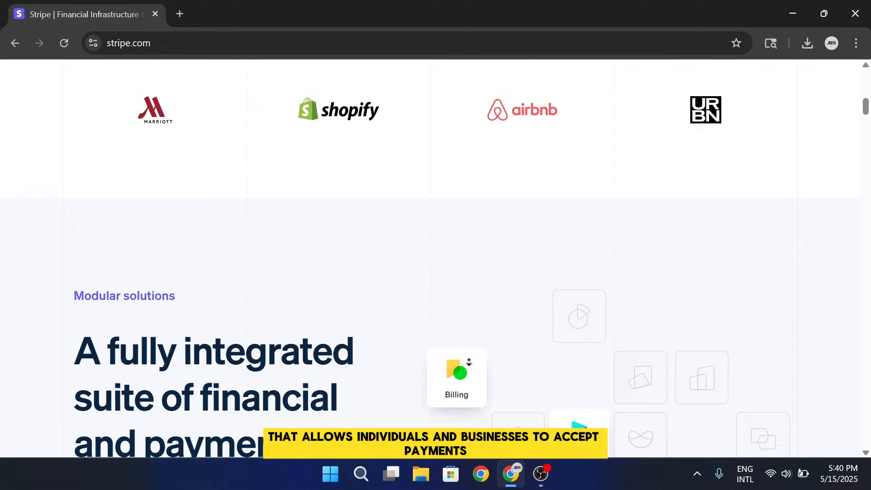
scroll(down, 3)
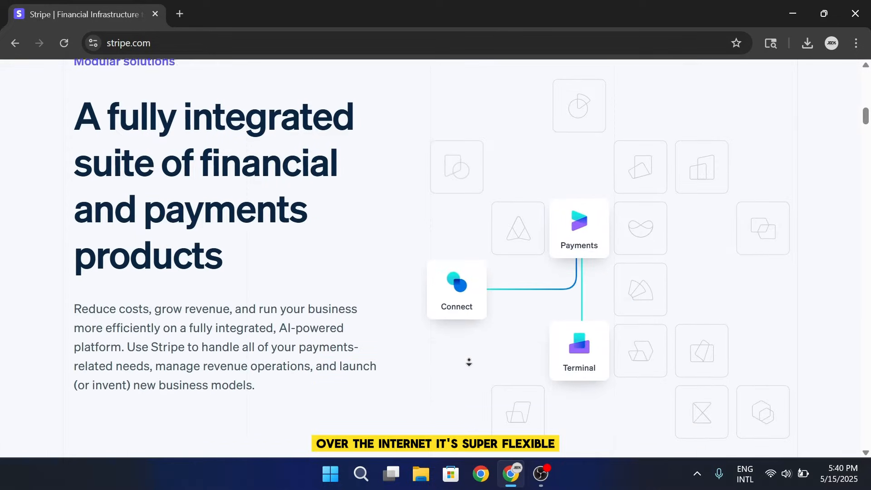
scroll(down, 3)
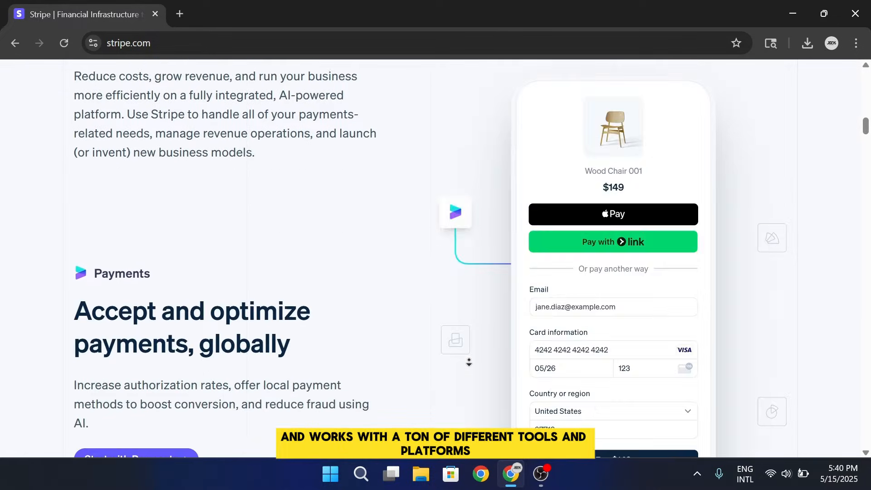
scroll(down, 3)
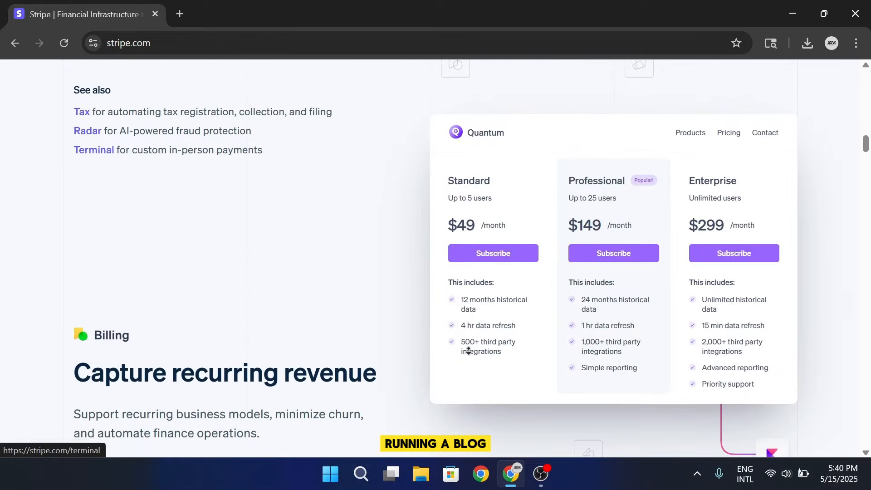
scroll(down, 3)
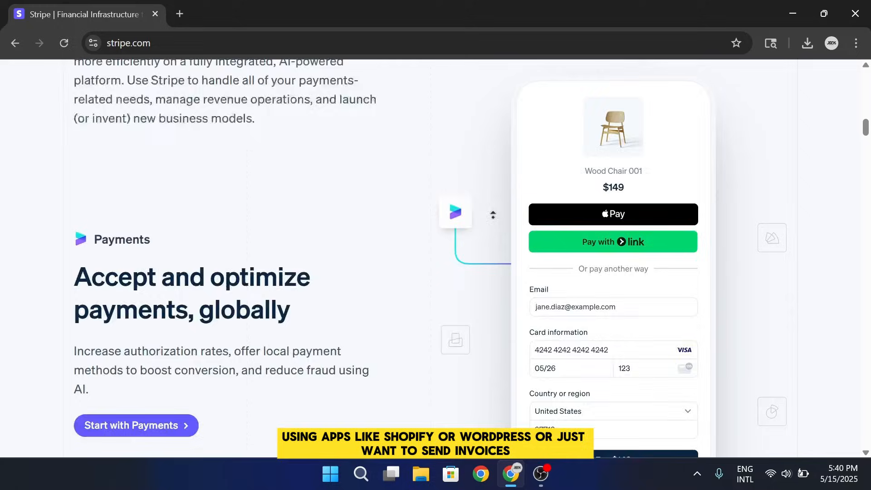
scroll(down, 3)
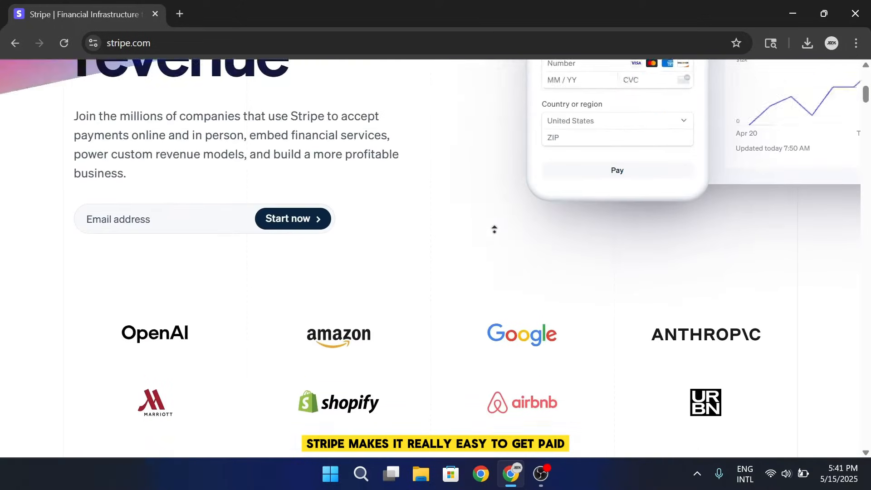
scroll(up, 3)
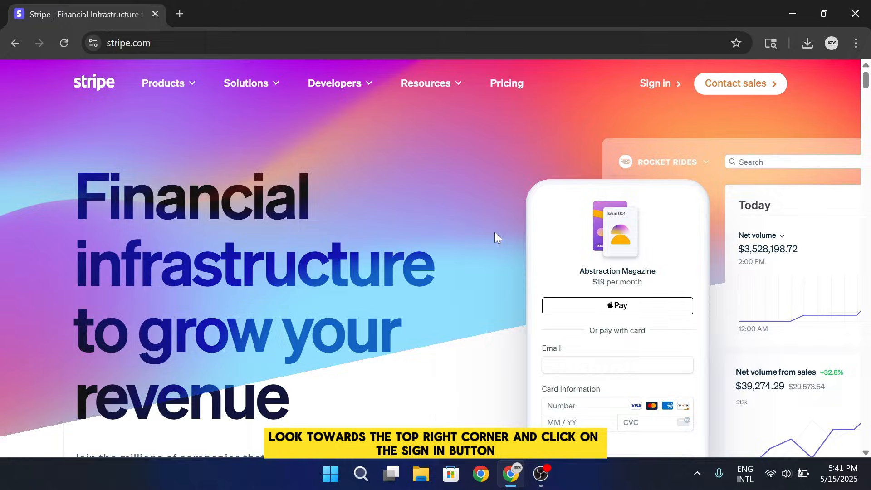
- Go through the Sign in page to the 'Create account' registration form
click(655, 83)
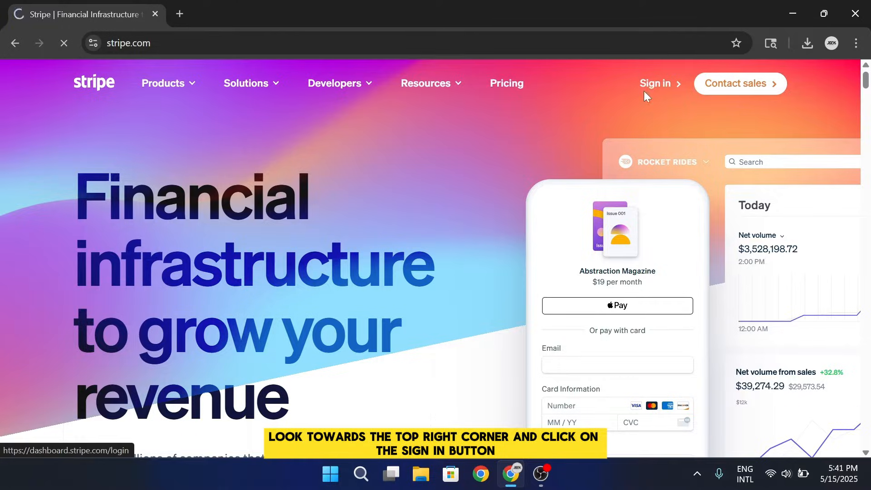
click(655, 84)
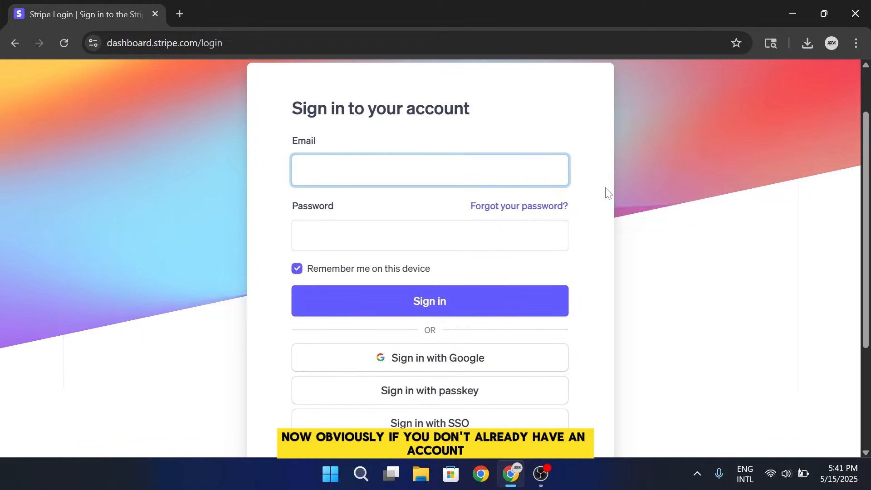
scroll(down, 3)
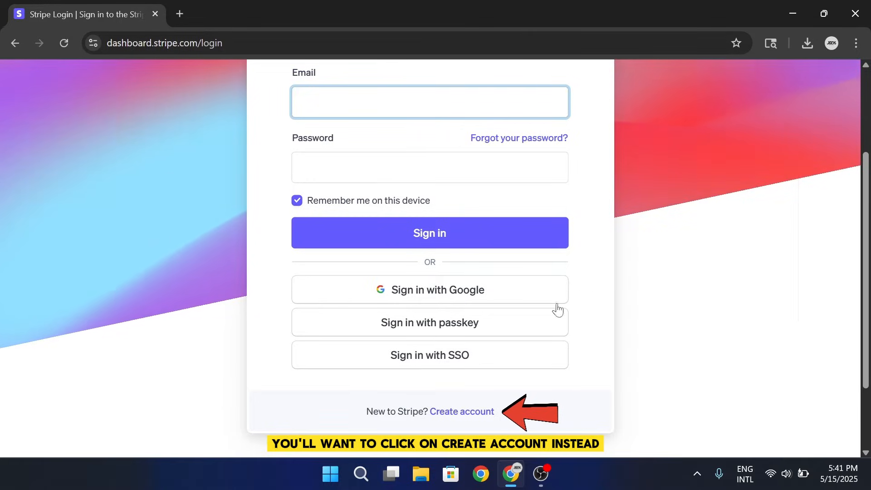
click(462, 411)
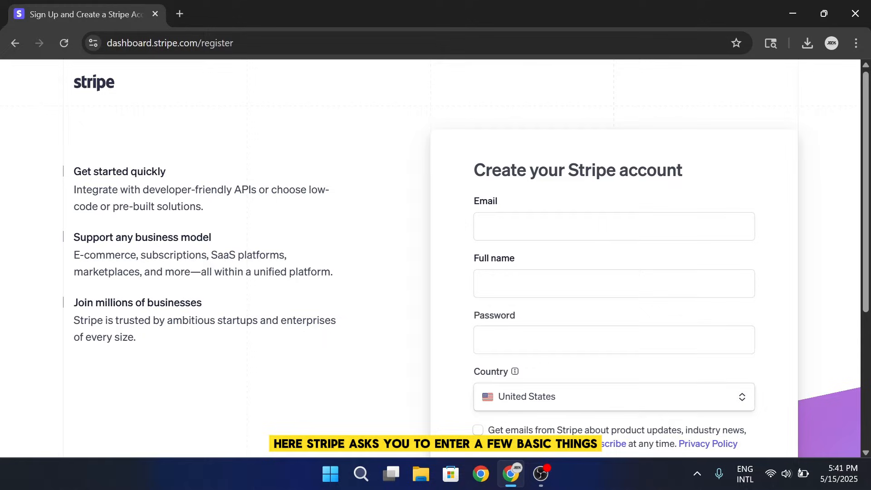
click(613, 226)
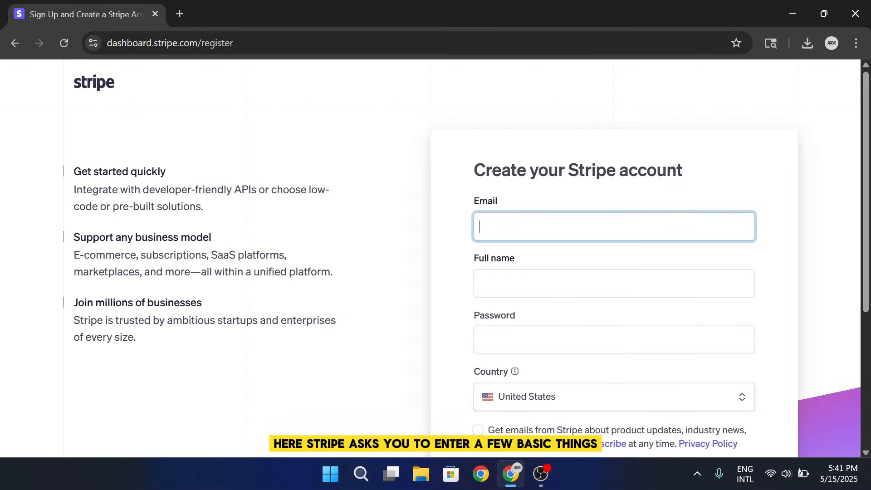
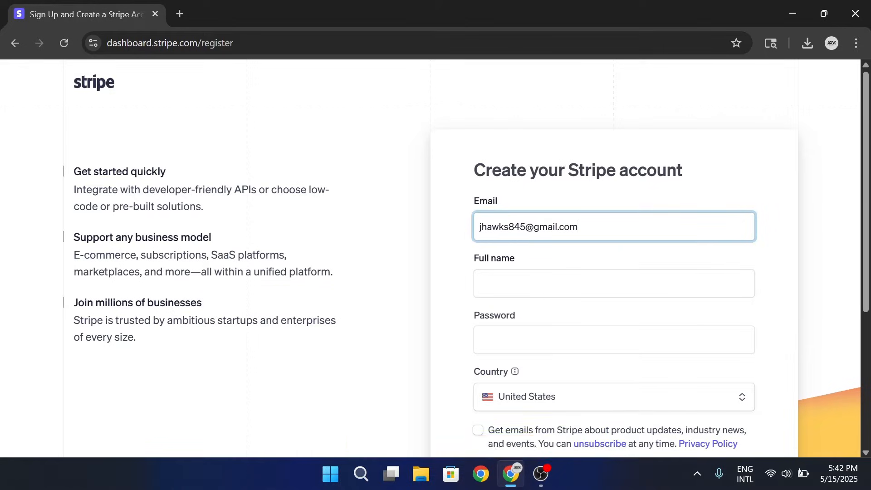
text(John)
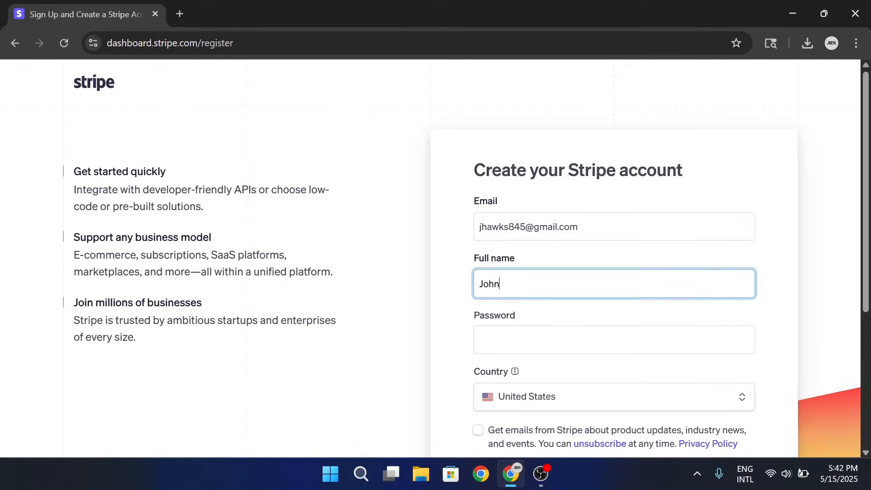
- Set a strong password, confirm United States as country, and submit the sign-up
click(614, 340)
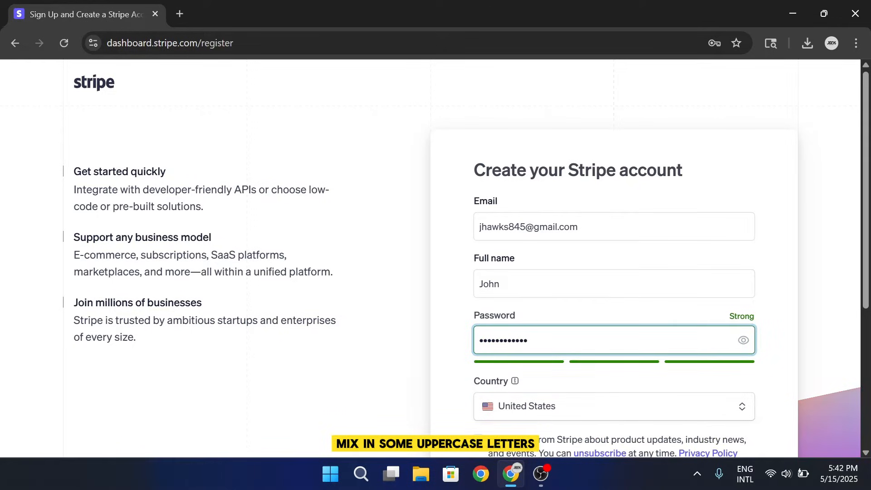
scroll(down, 3)
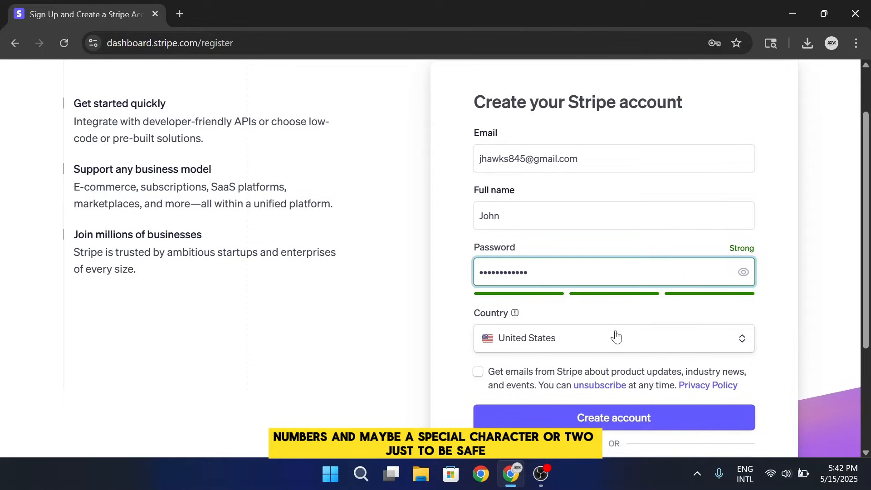
click(614, 337)
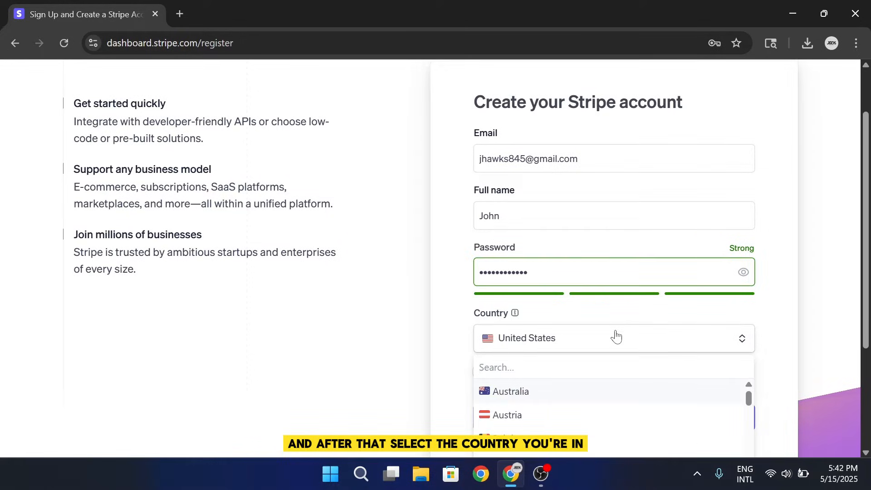
text(p)
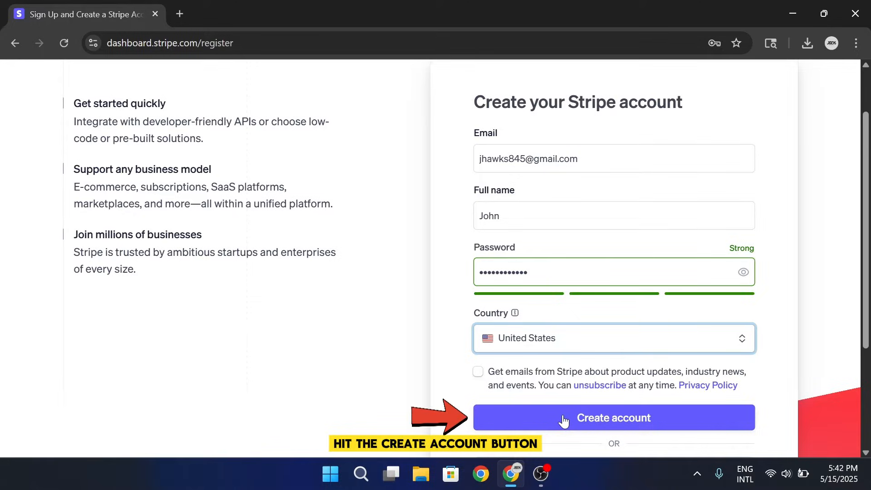
click(613, 417)
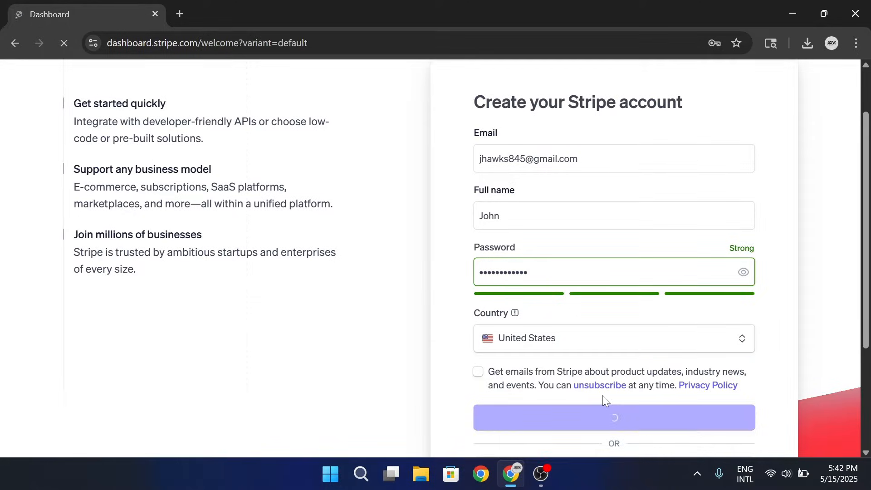
- Finish account creation and launch Get started in the dashboard's Setup guide
click(613, 418)
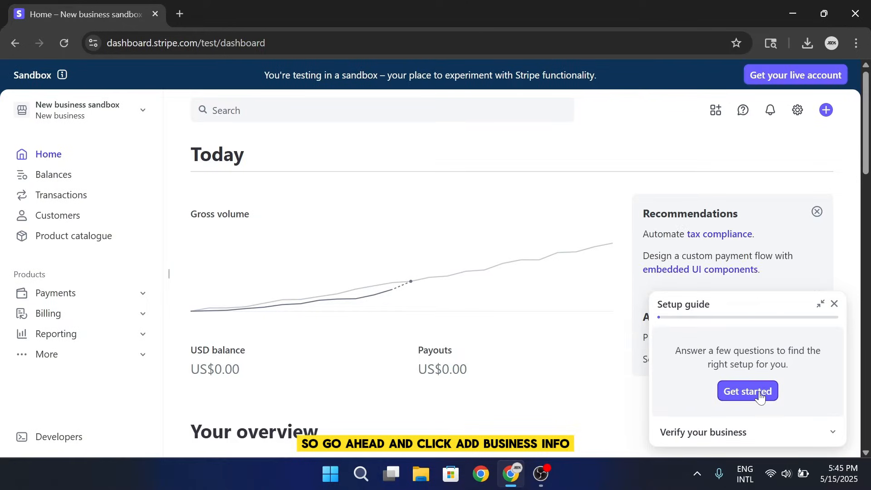
click(747, 391)
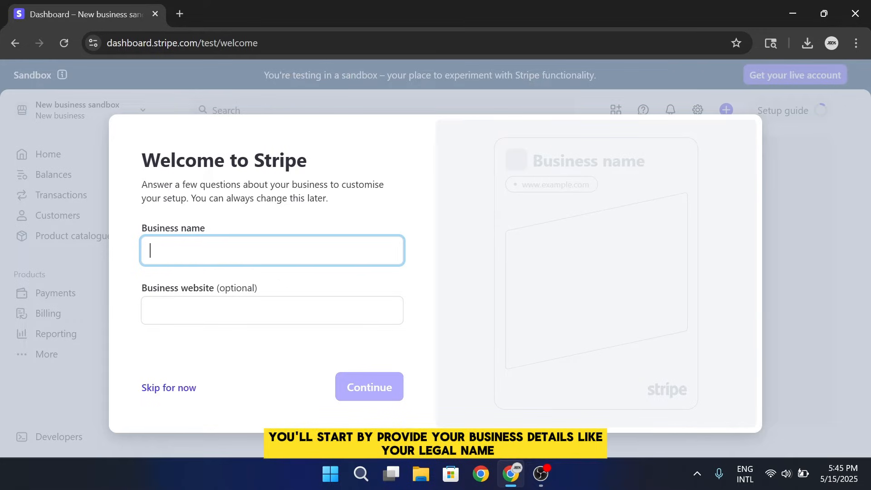
- Name the business 'Books explore', pick one-off, platform and in-person payments, then reach the dashboard
text(Books explor)
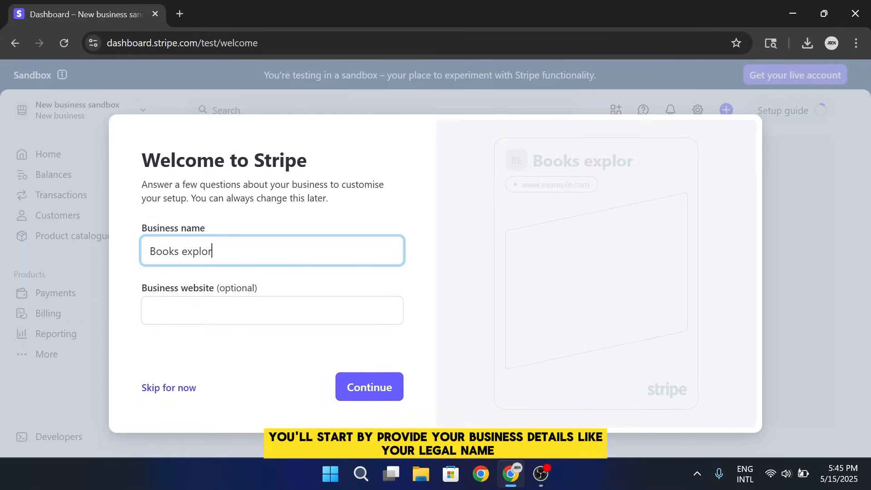
click(368, 386)
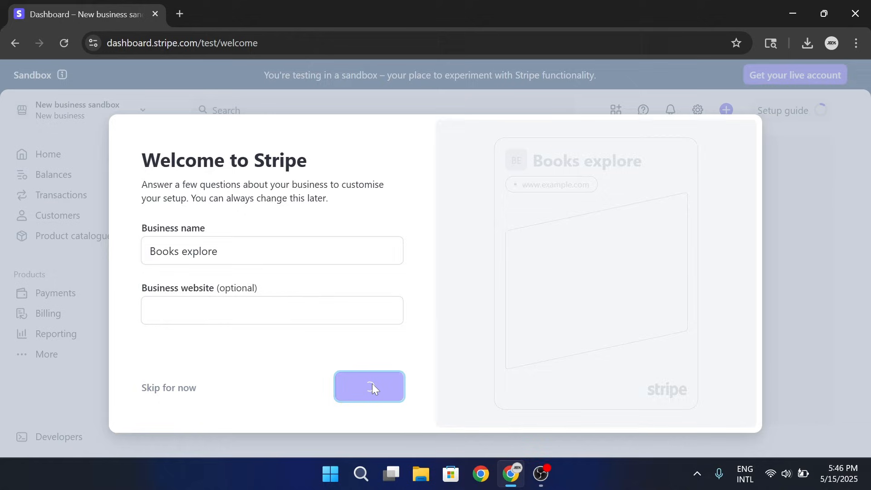
click(369, 386)
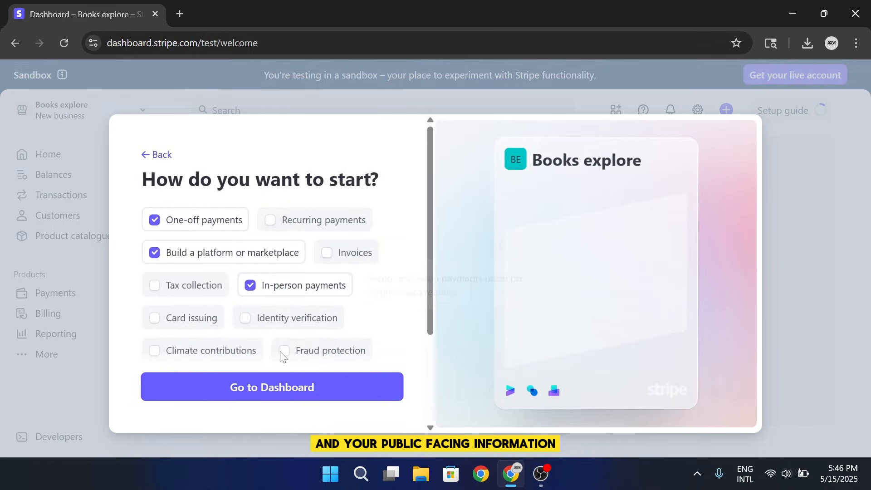
click(272, 387)
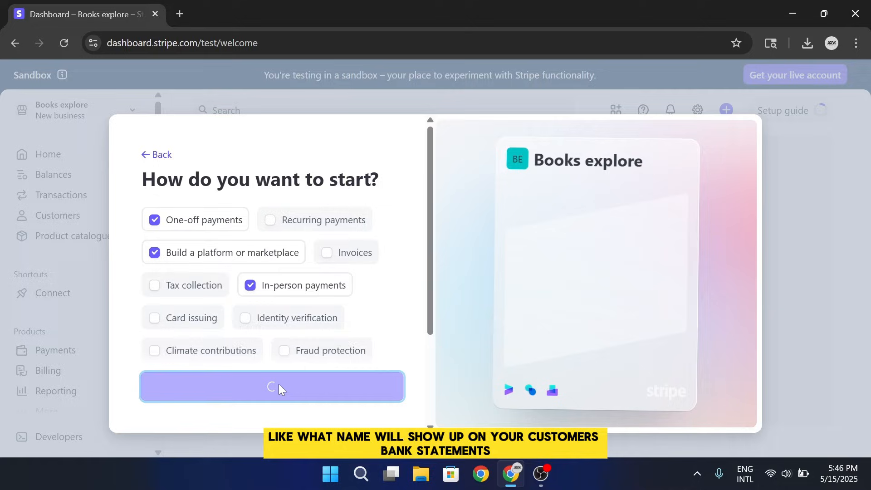
click(272, 386)
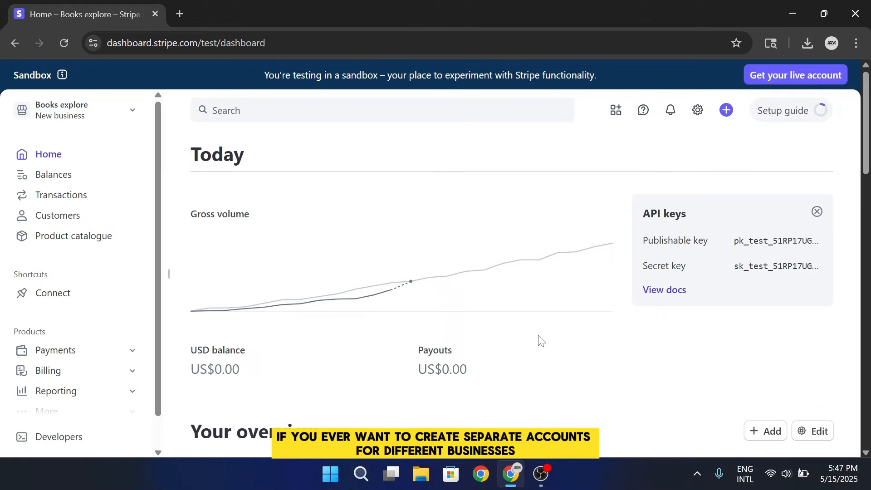
click(75, 110)
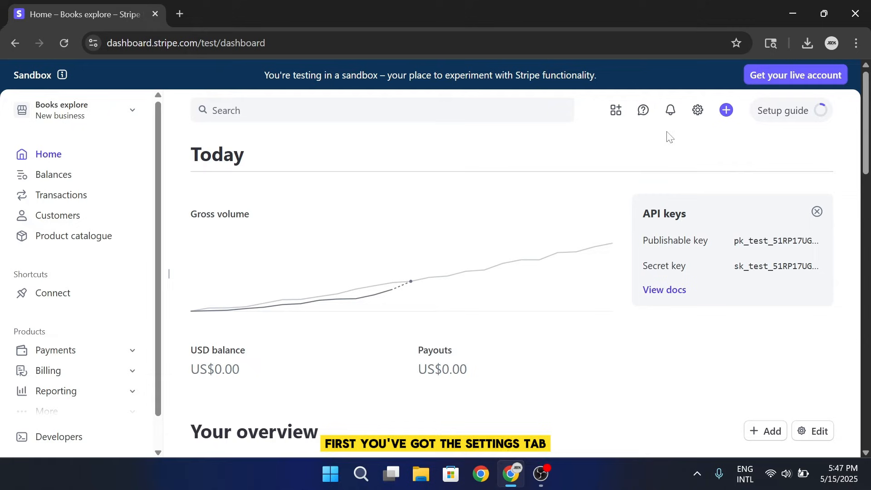
- Open the Settings page listing personal and account settings for Books explore
click(698, 110)
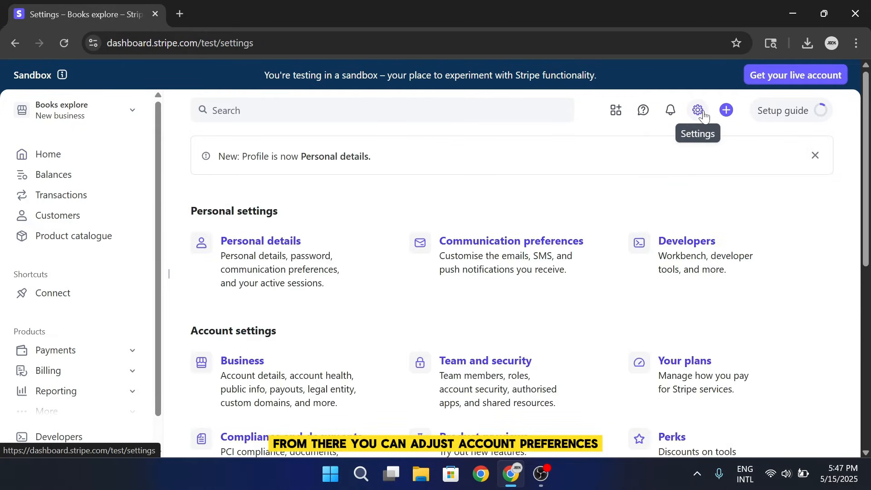
mouse_move(280, 223)
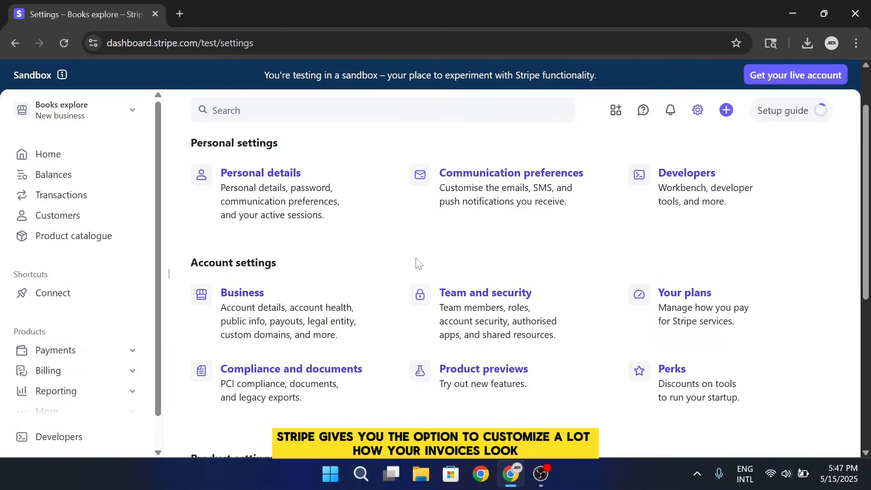
mouse_move(327, 221)
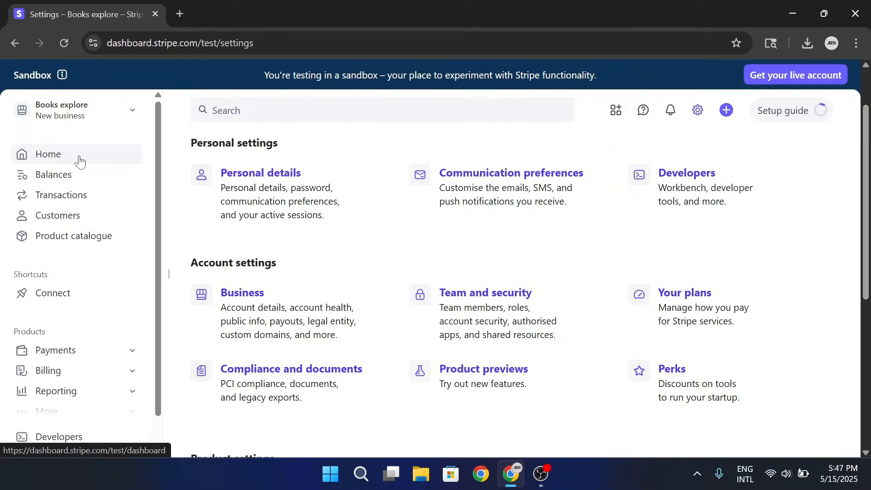
- Return Home and expand Payments to show Disputes, Radar, Payment Links and Terminal
click(49, 154)
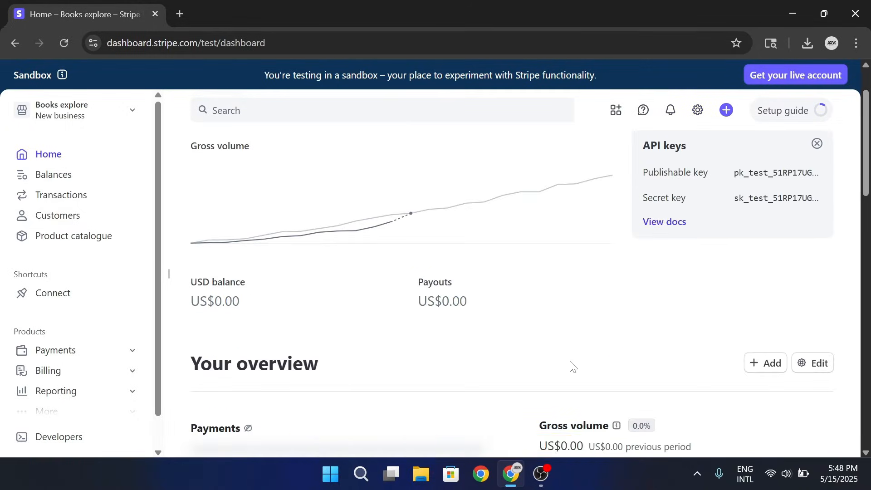
scroll(down, 3)
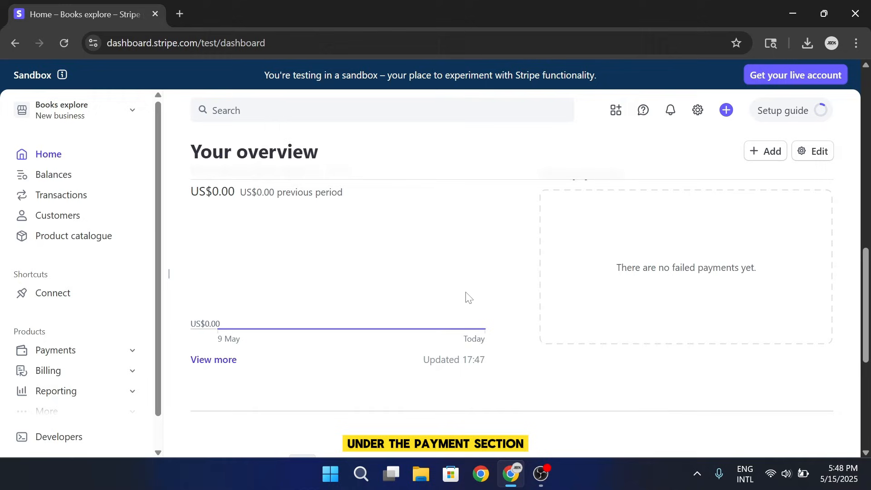
click(55, 350)
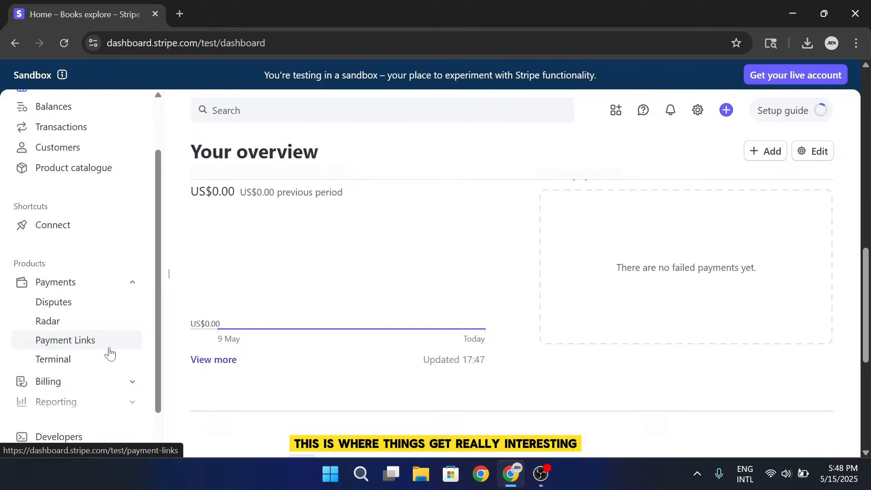
- Open Payment Links and view its no-code checkout page introduction
click(65, 340)
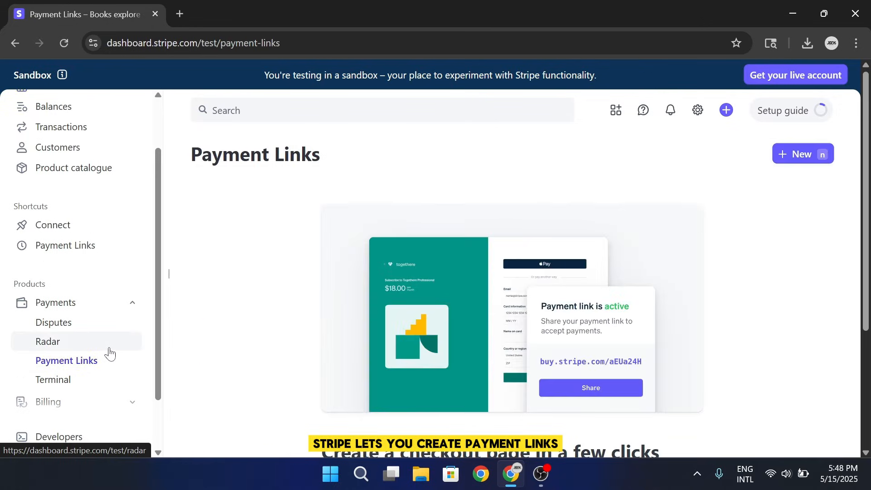
scroll(down, 3)
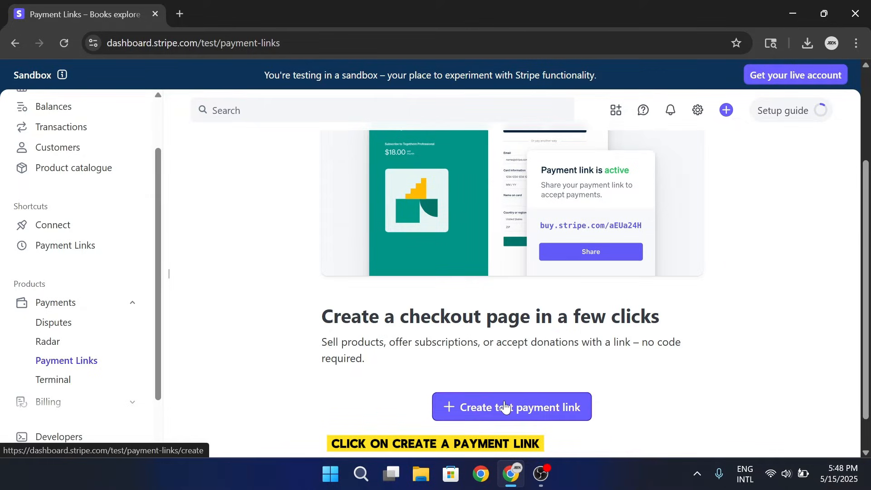
- Start a test payment link and add 'Knowledge E-Book' as a new US$10.00 product
click(511, 406)
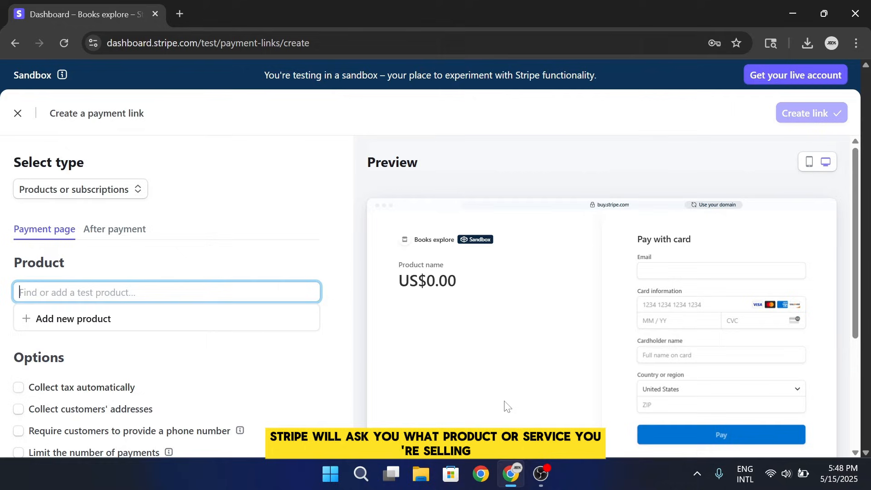
text(Knowlwd)
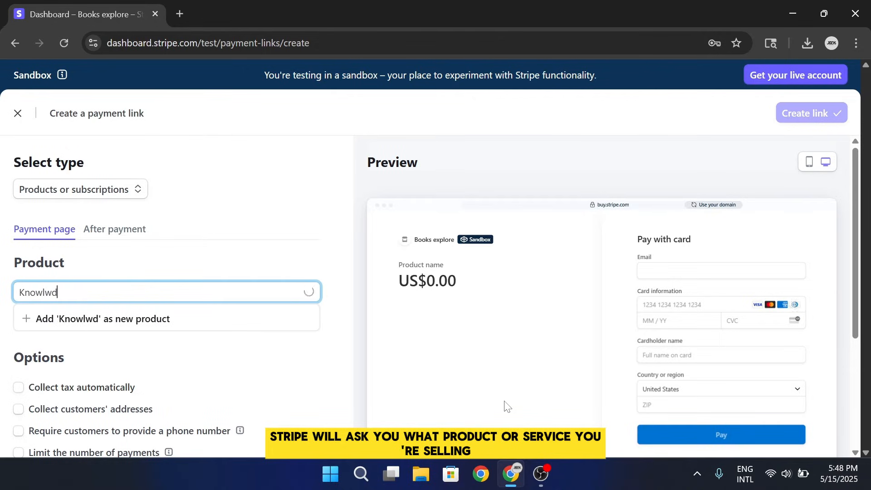
text(Knowledge E-Book)
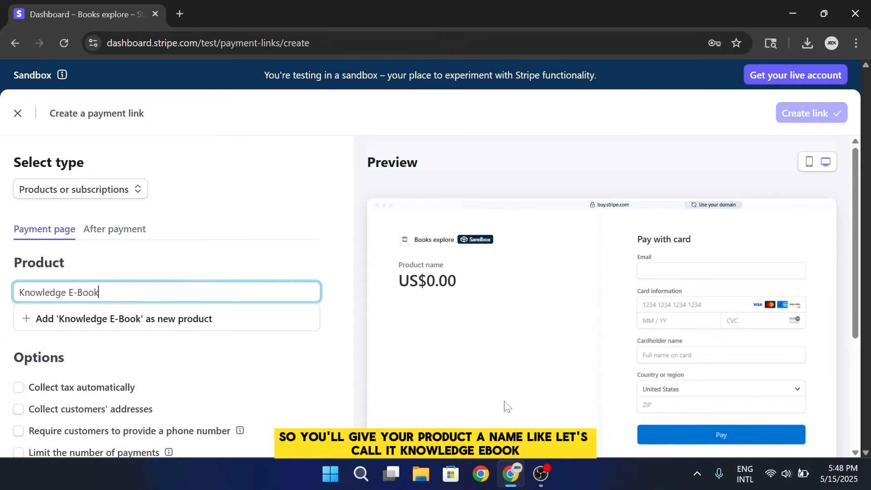
click(124, 318)
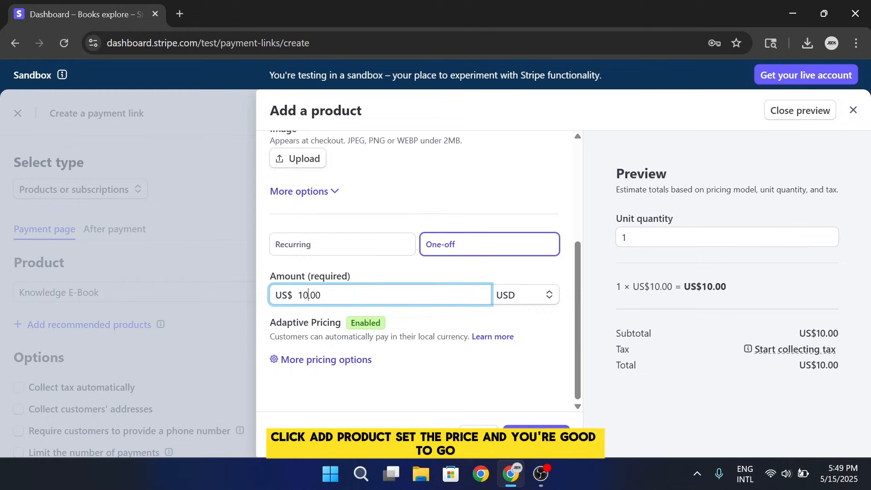
- Keep the Knowledge E-Book price one-off at US$10.00 and add it to the link
click(341, 244)
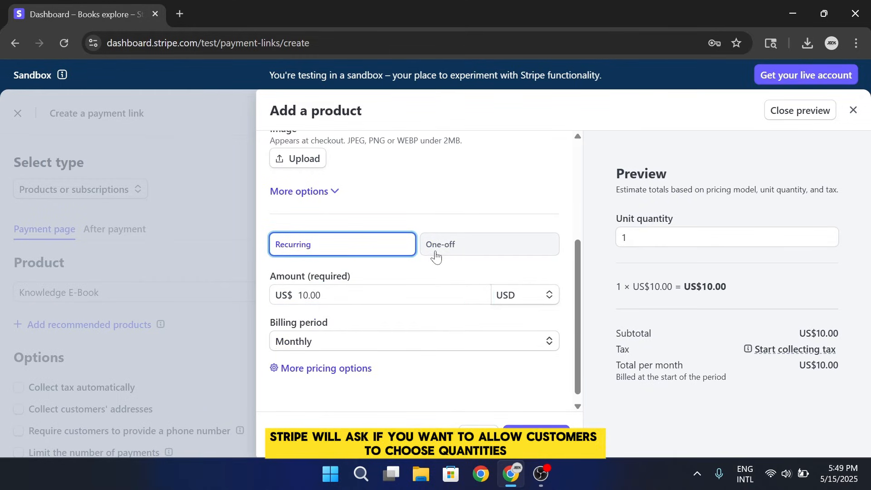
click(489, 244)
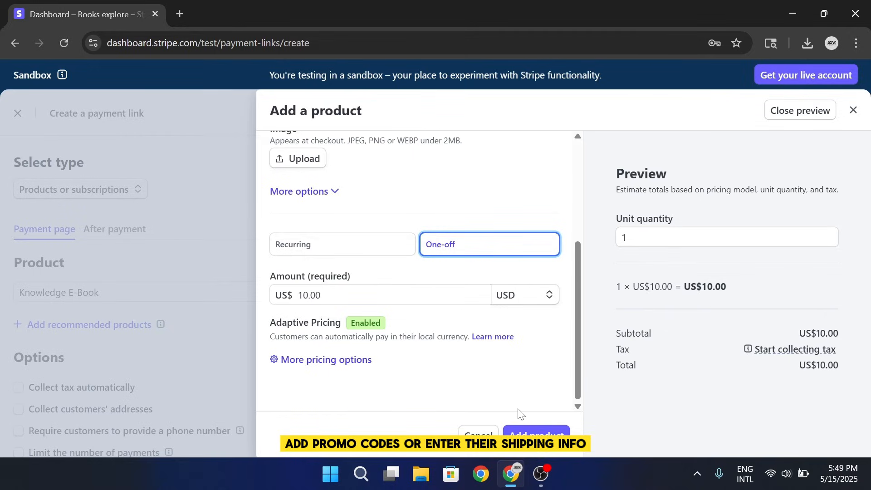
click(534, 435)
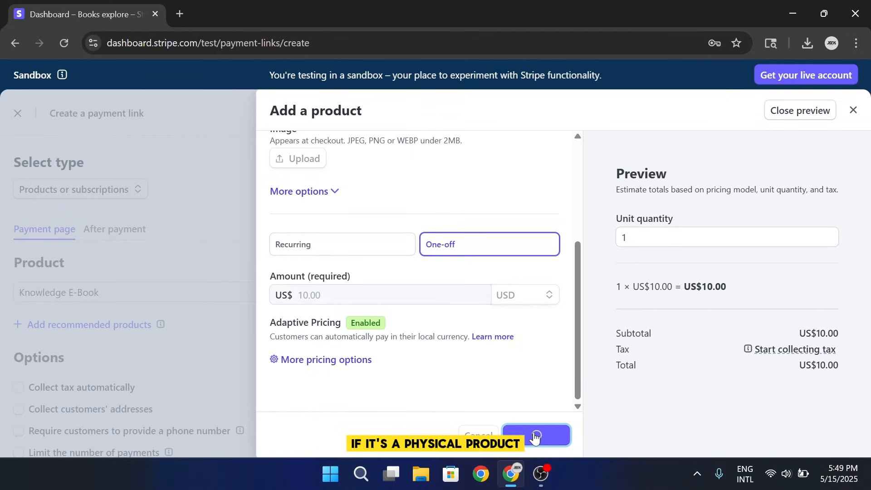
click(535, 435)
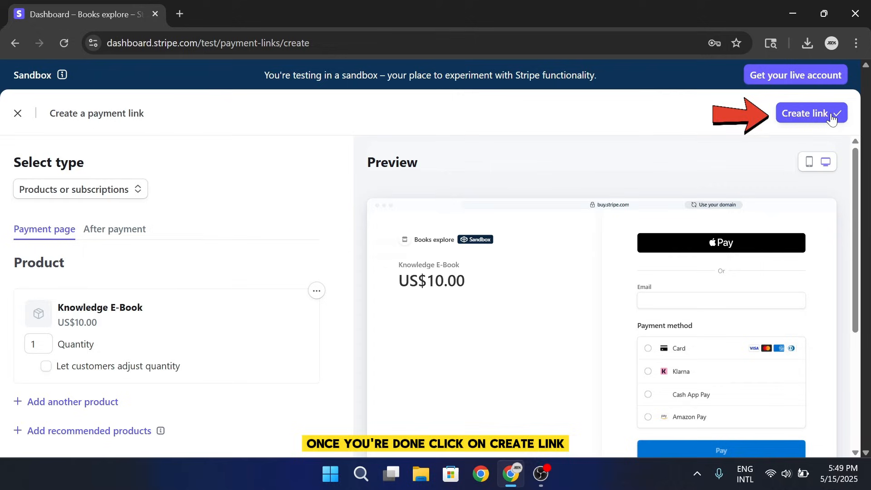
click(805, 113)
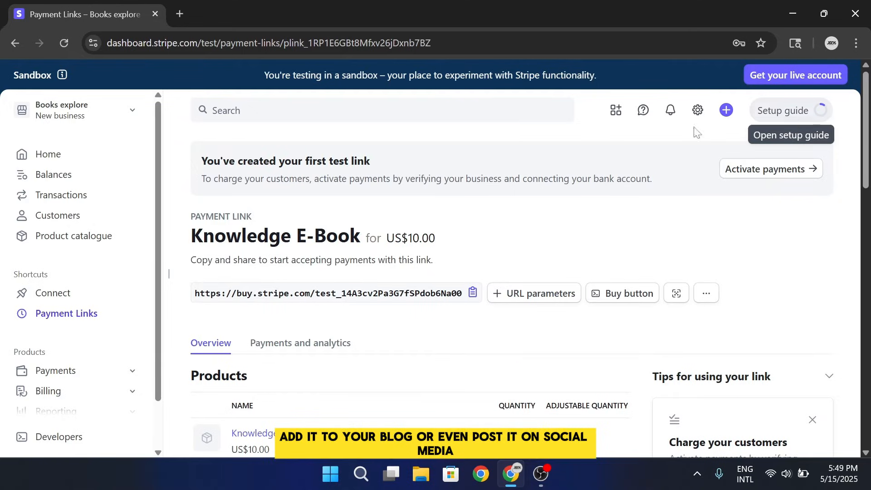
mouse_move(471, 293)
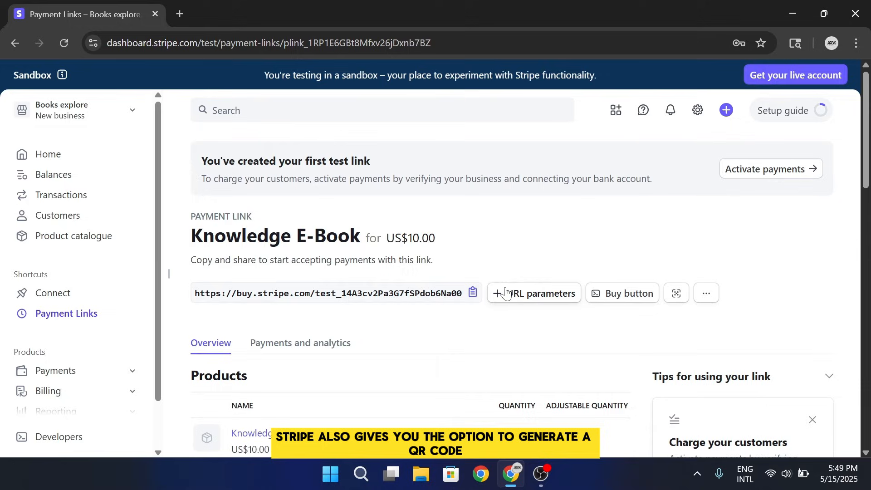
- Preview the payment link's QR code, then start a test invoice under Billing > Invoices
click(676, 294)
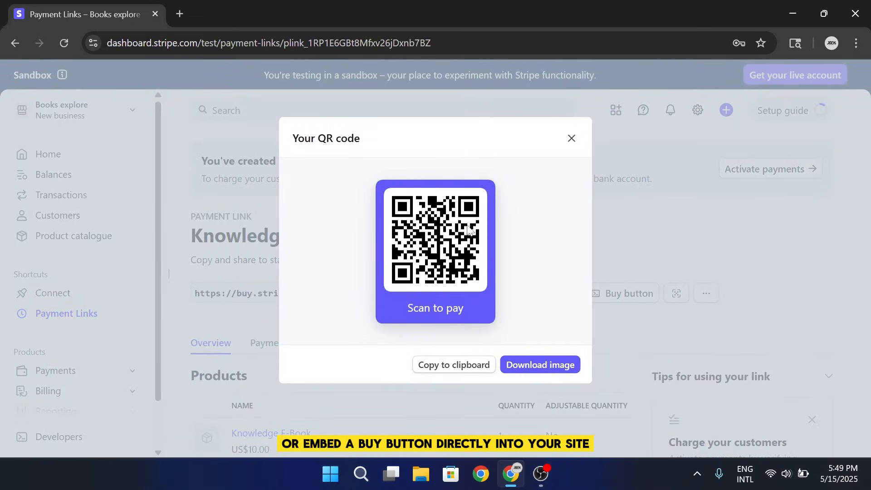
click(570, 138)
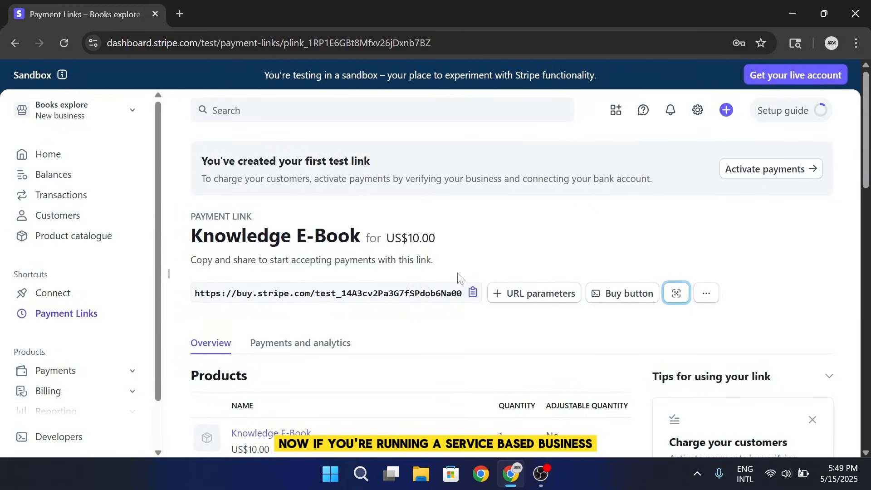
scroll(down, 3)
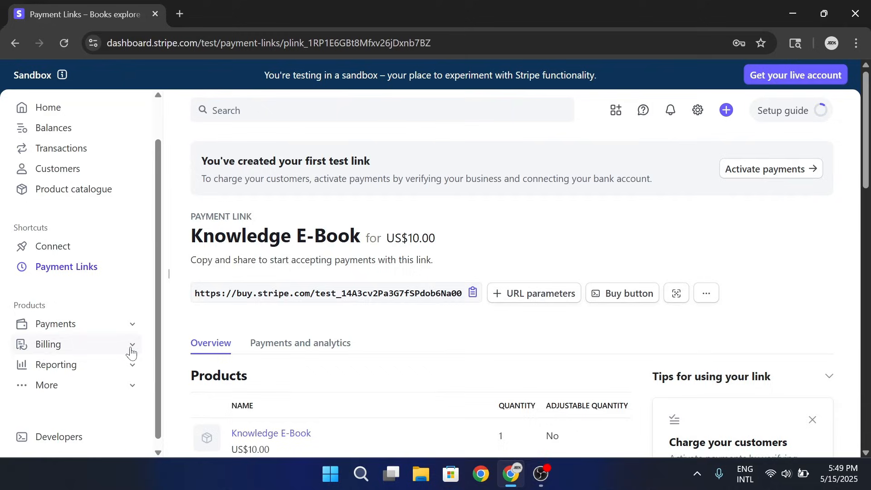
click(49, 344)
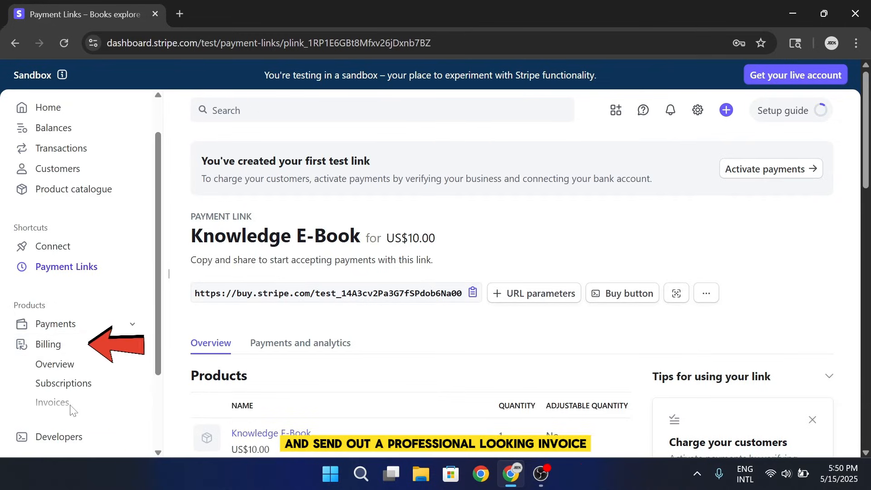
click(52, 401)
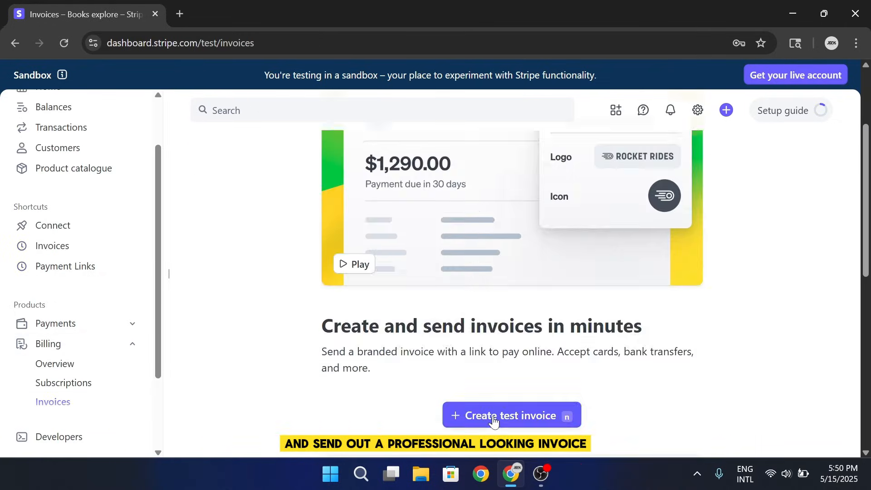
click(510, 416)
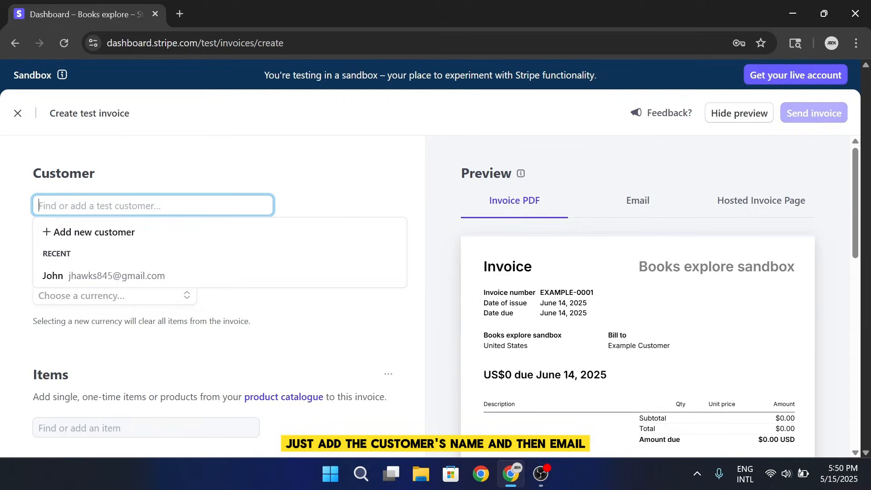
text(Stephanie)
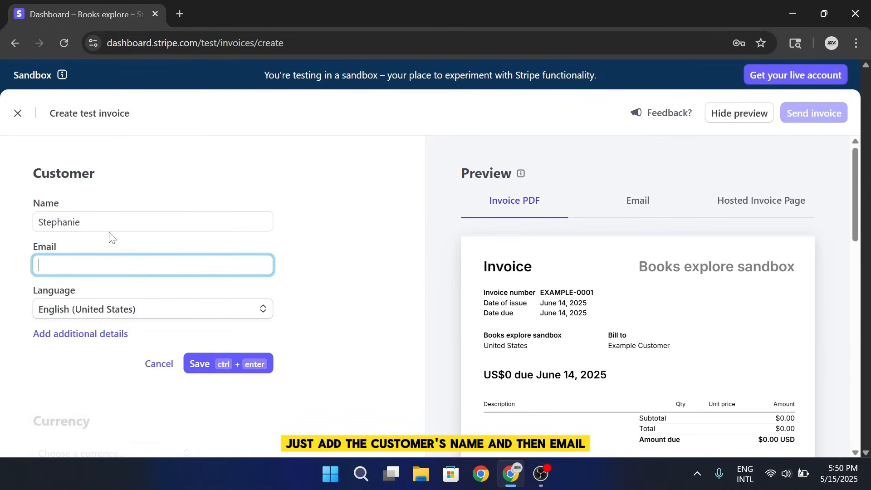
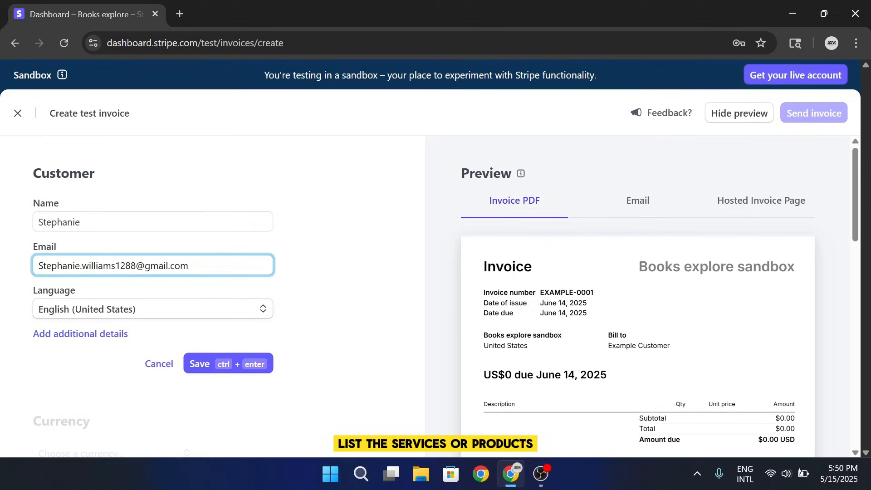
click(198, 363)
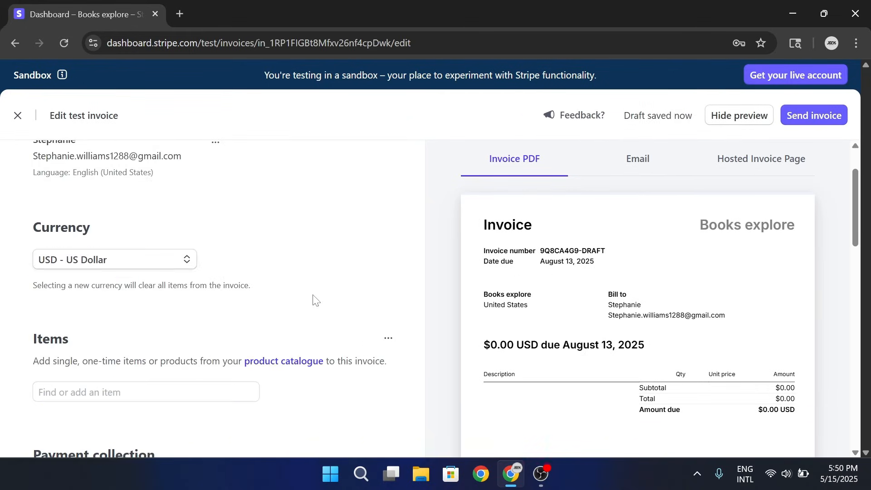
scroll(down, 3)
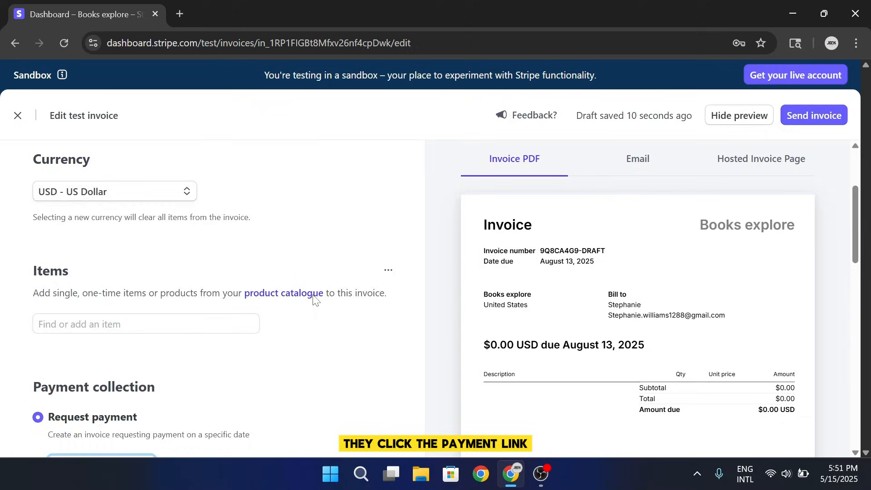
click(813, 115)
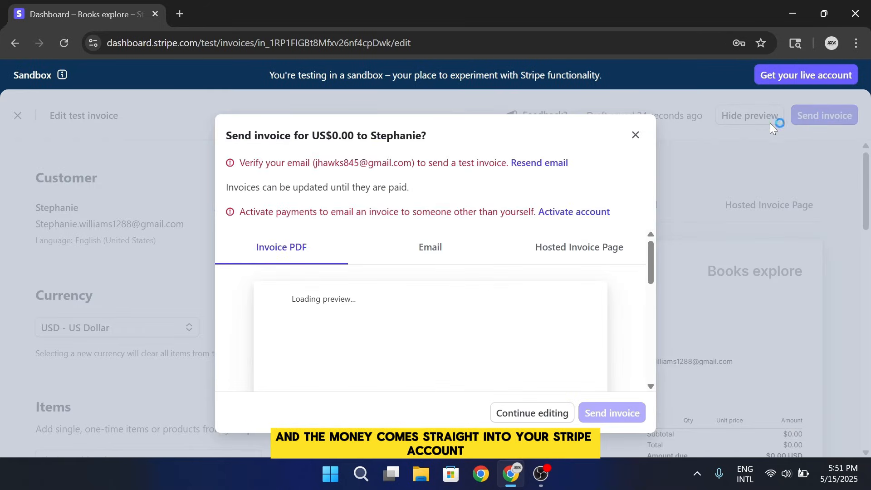
- Close the Send invoice dialog, leaving the draft invoice unsent
click(635, 135)
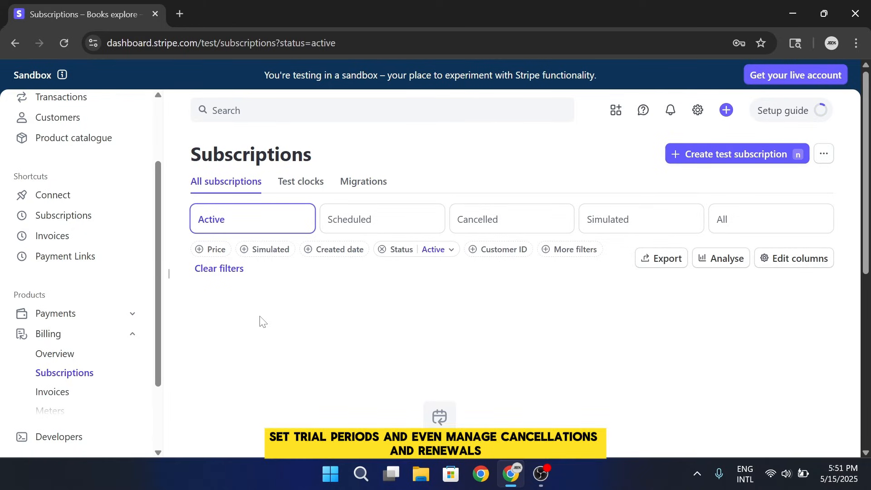
- Filter subscriptions to Cancelled, then launch the Developers Workbench
click(511, 219)
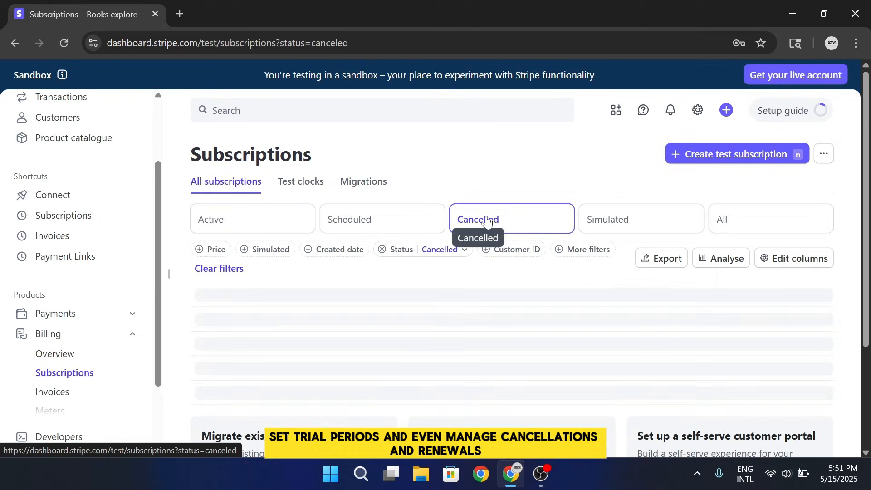
click(252, 218)
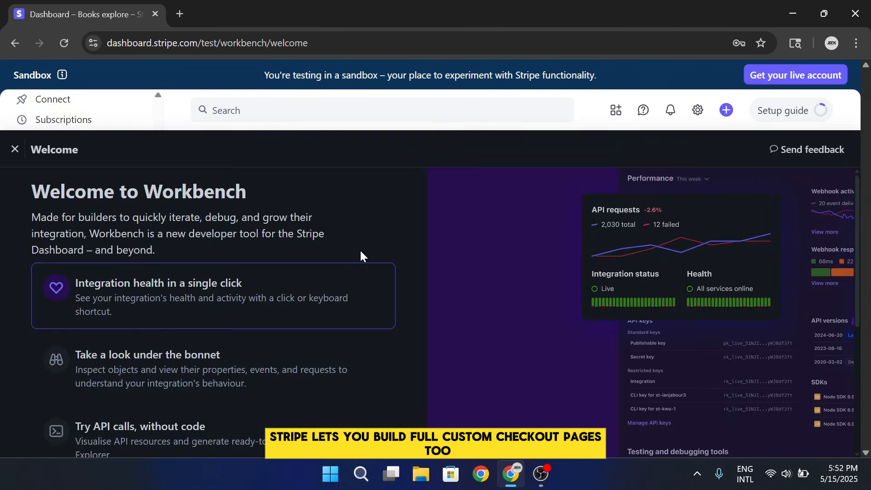
- Dismiss the Workbench welcome to view its Overview, then leave Workbench
click(14, 149)
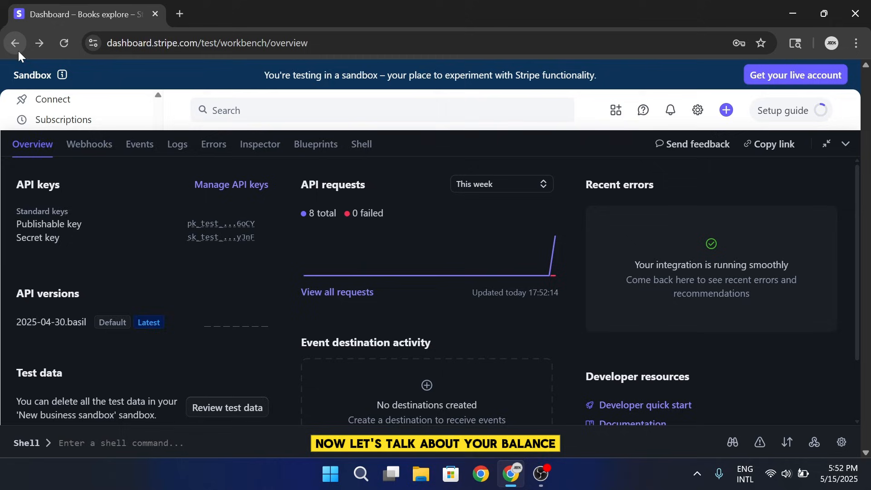
click(54, 163)
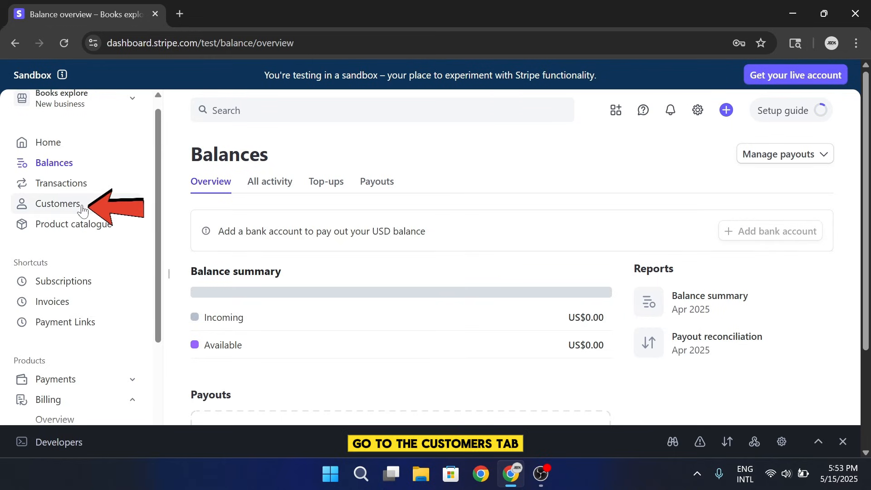
- Browse the two-customer Customers list, then open Reporting's Revenue Recognition page
click(57, 204)
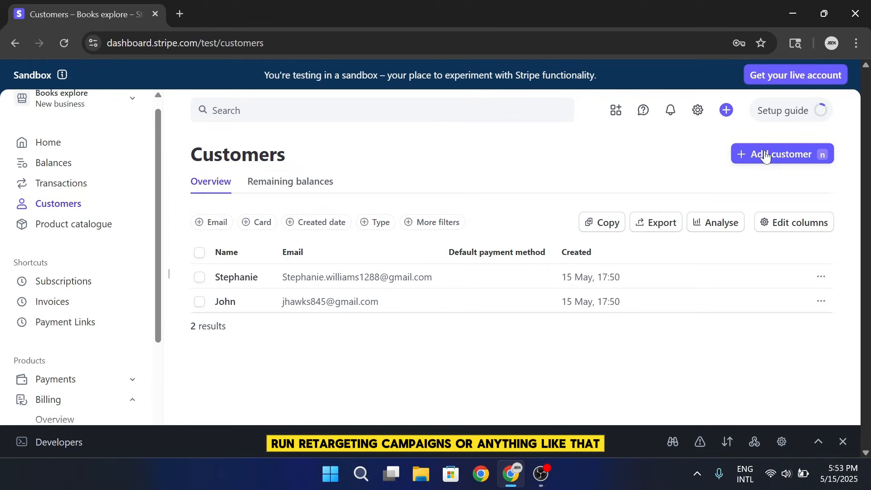
mouse_move(166, 305)
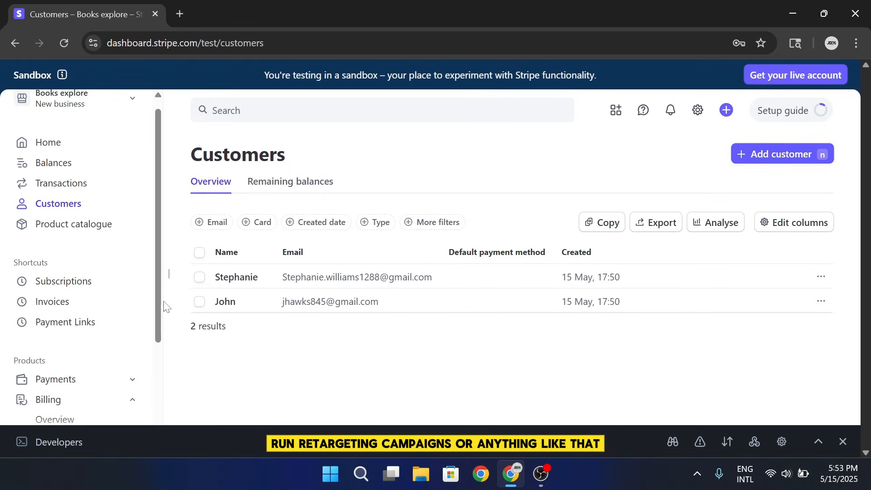
scroll(down, 3)
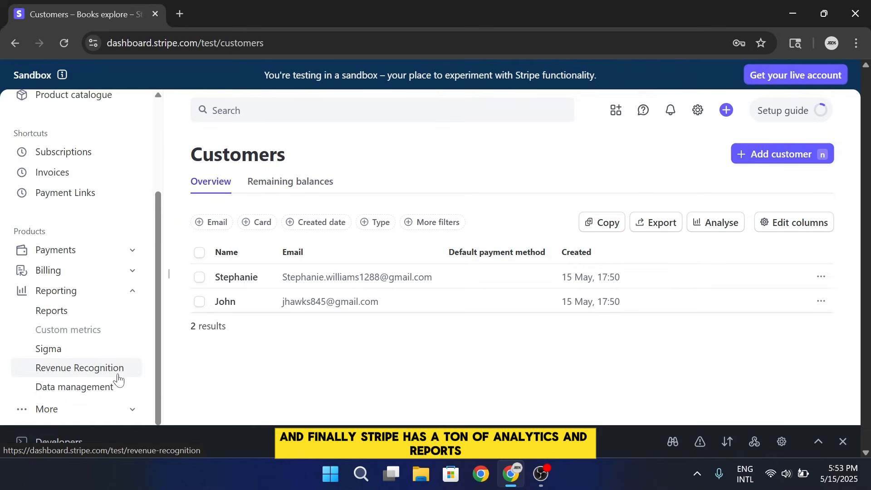
click(79, 367)
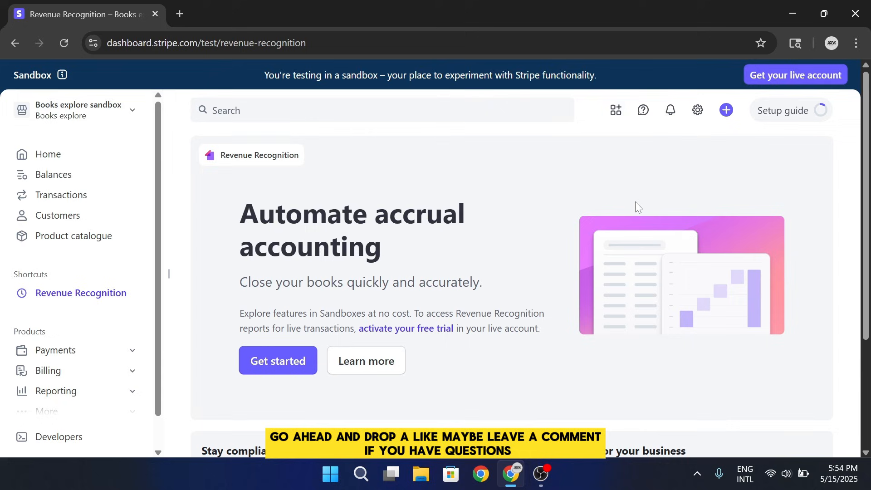
- Close the browser window, leaving the Windows desktop showing
click(790, 13)
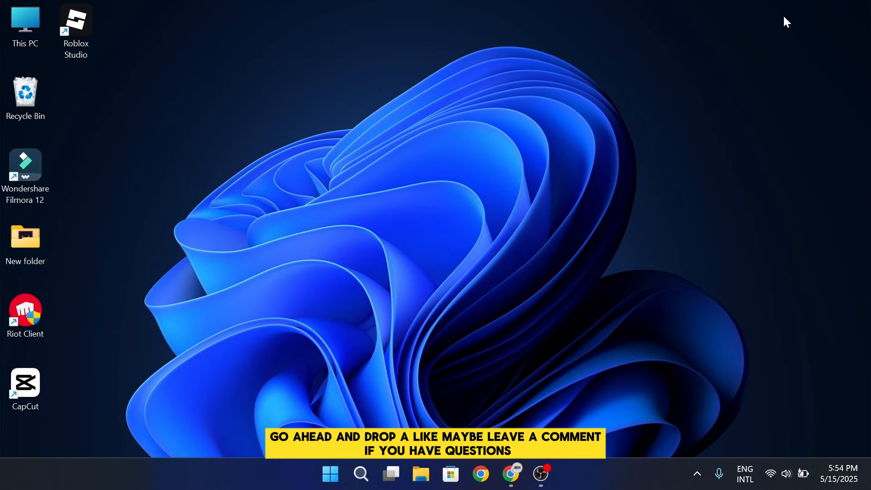